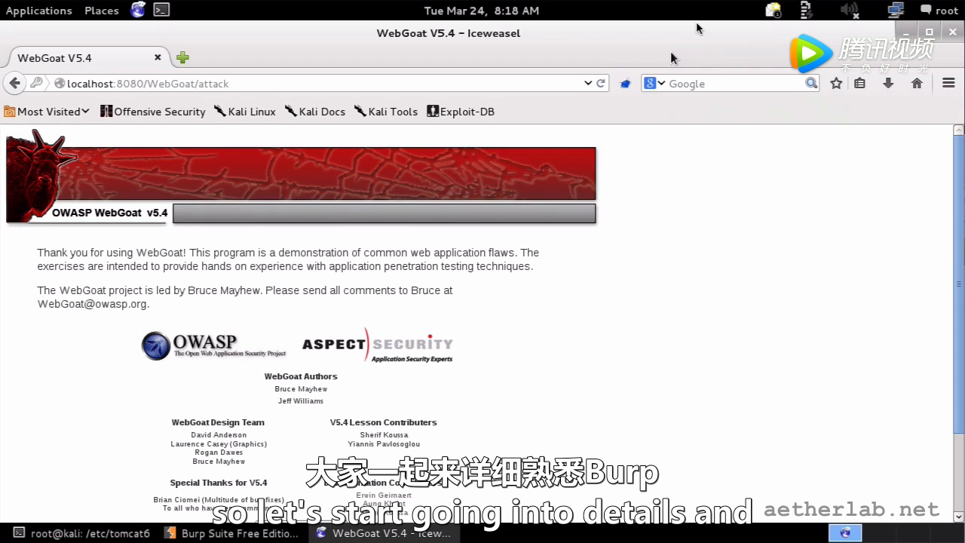
mouse_move(673, 58)
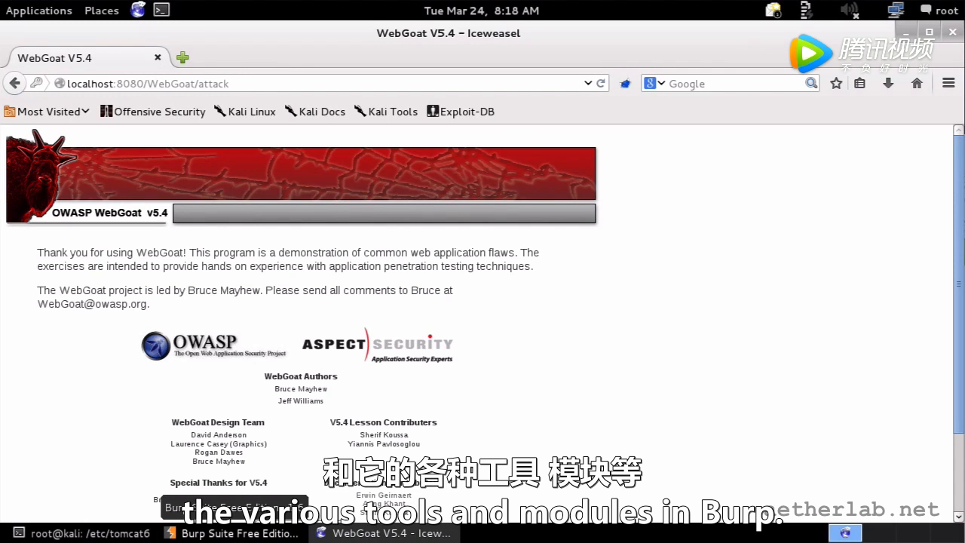
Step: Bring Burp Suite to the front on its Proxy Intercept tab, interception off
left_click(238, 533)
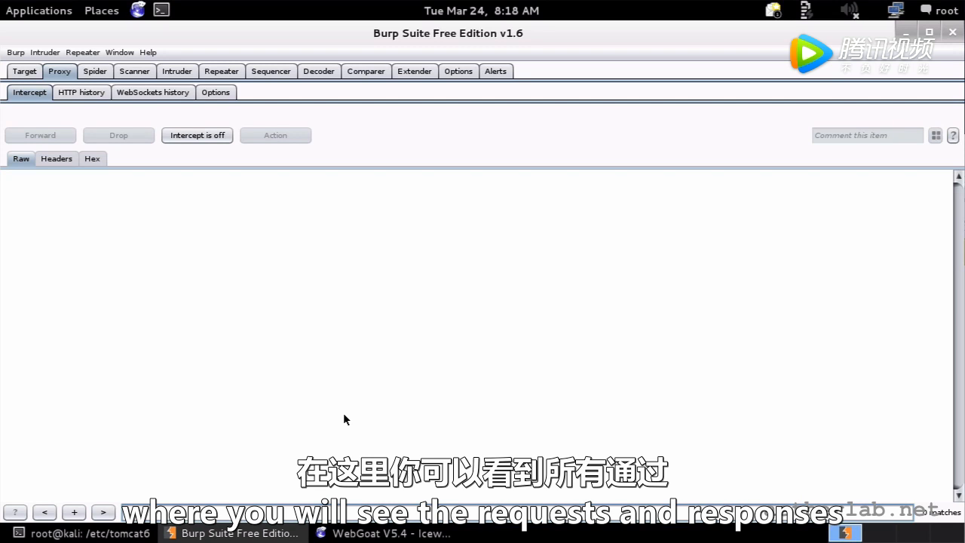
mouse_move(250, 401)
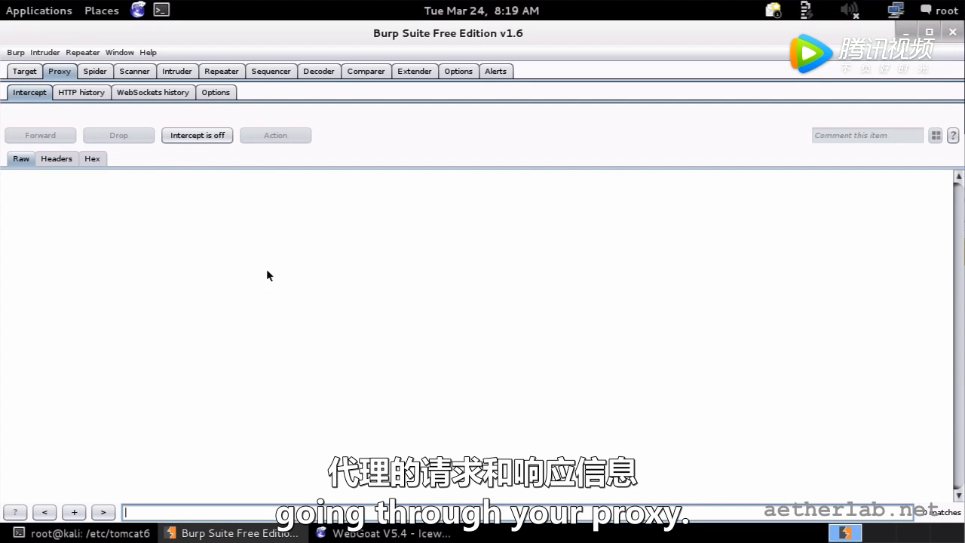
Step: Switch to Proxy HTTP history to list the captured WebGoat requests
left_click(81, 92)
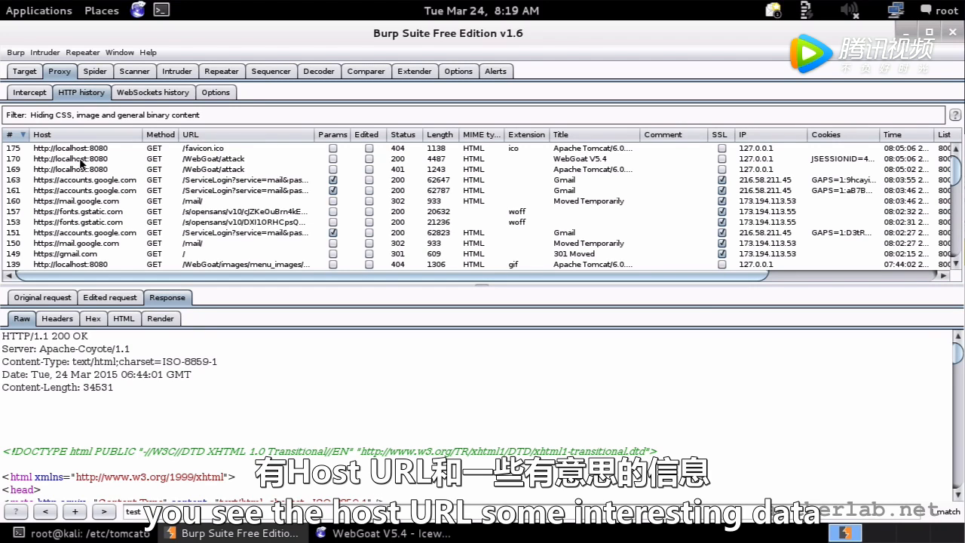
mouse_move(346, 184)
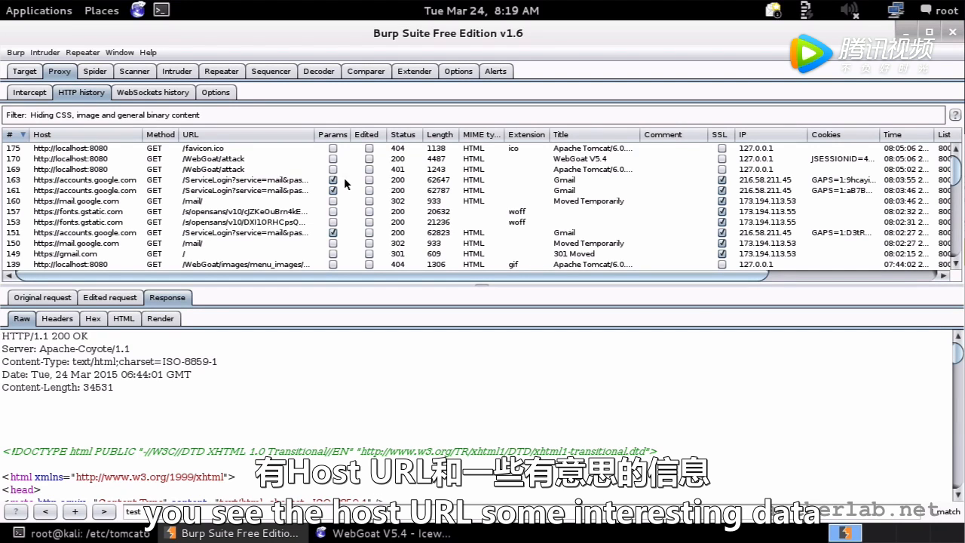
mouse_move(403, 150)
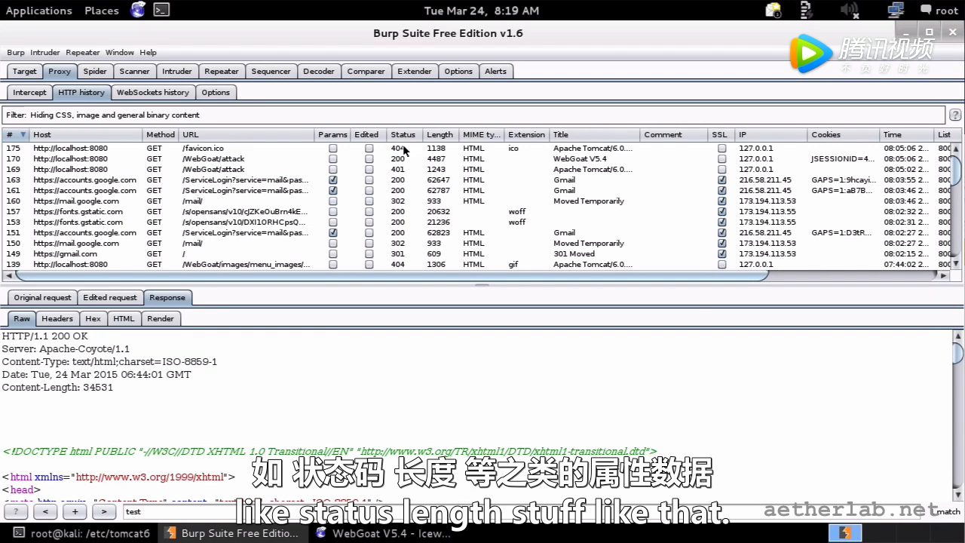
mouse_move(471, 147)
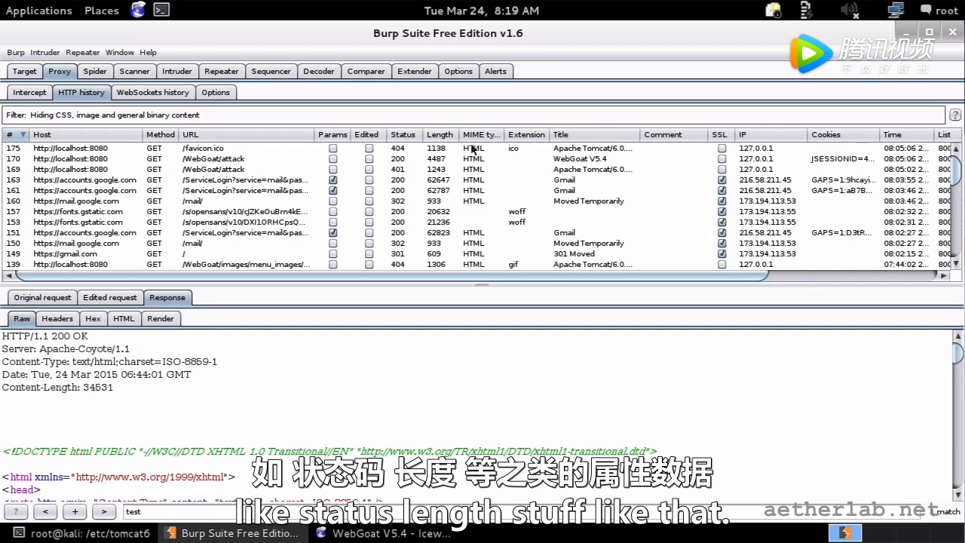
mouse_move(64, 245)
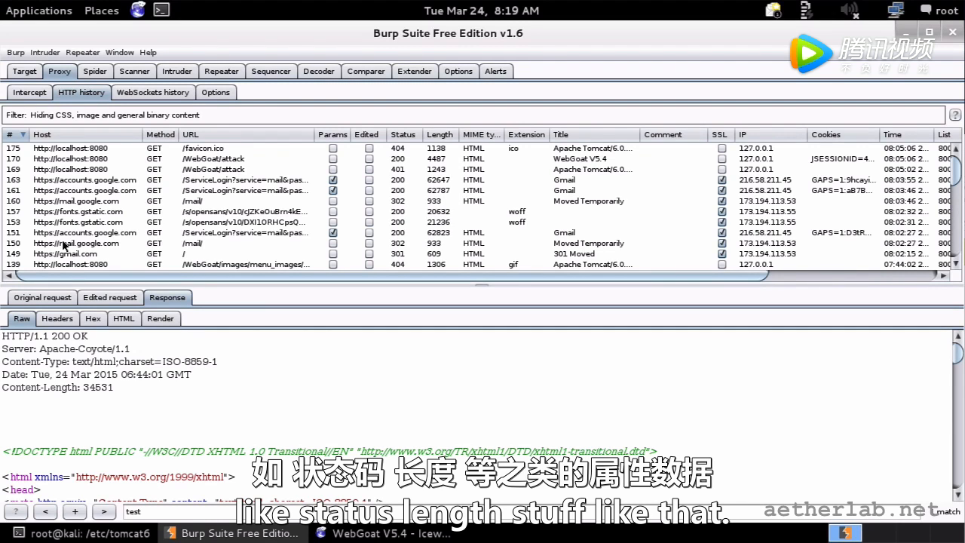
mouse_move(113, 168)
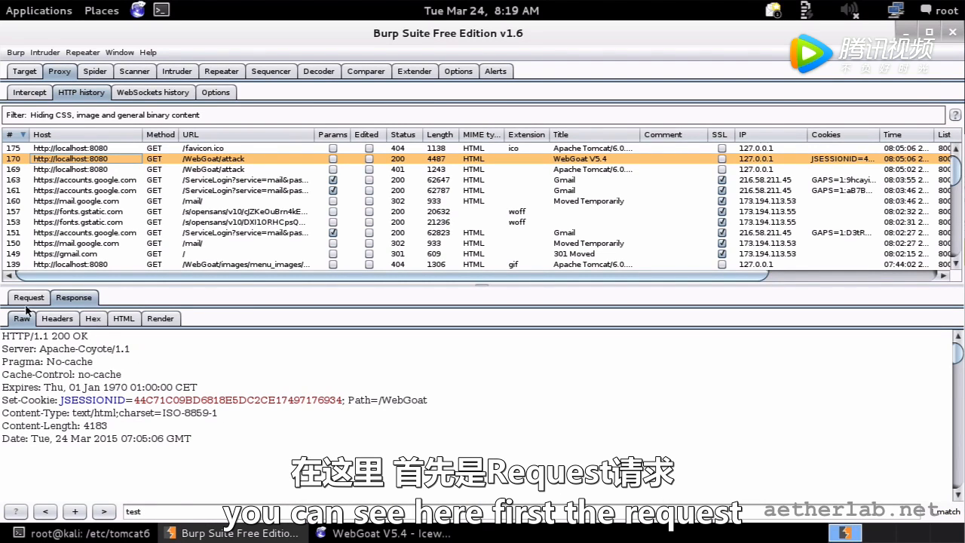
left_click(28, 296)
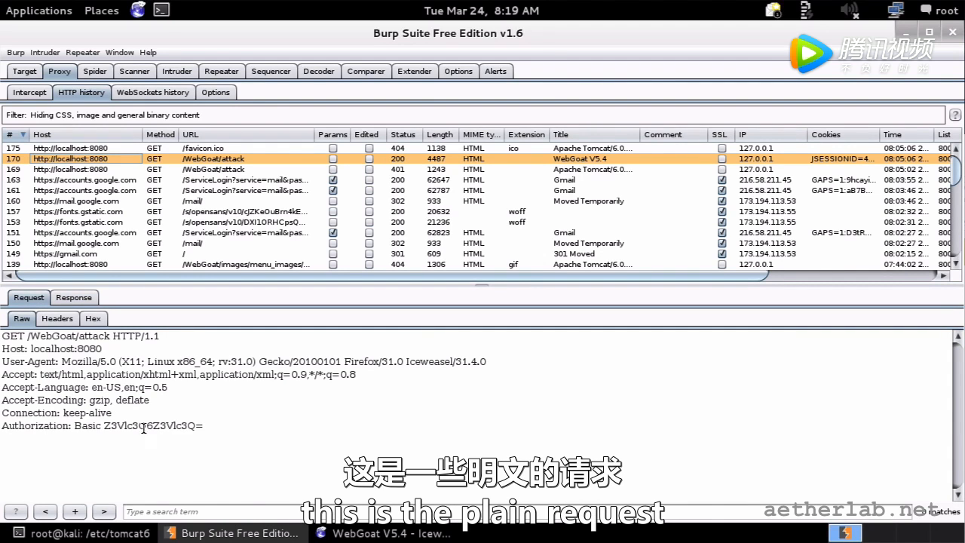
left_click(73, 297)
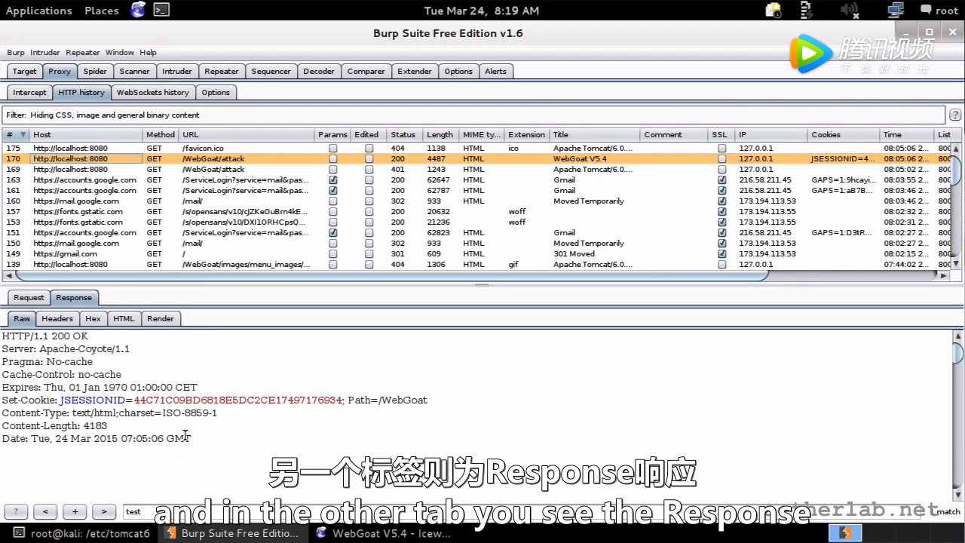
left_click(123, 318)
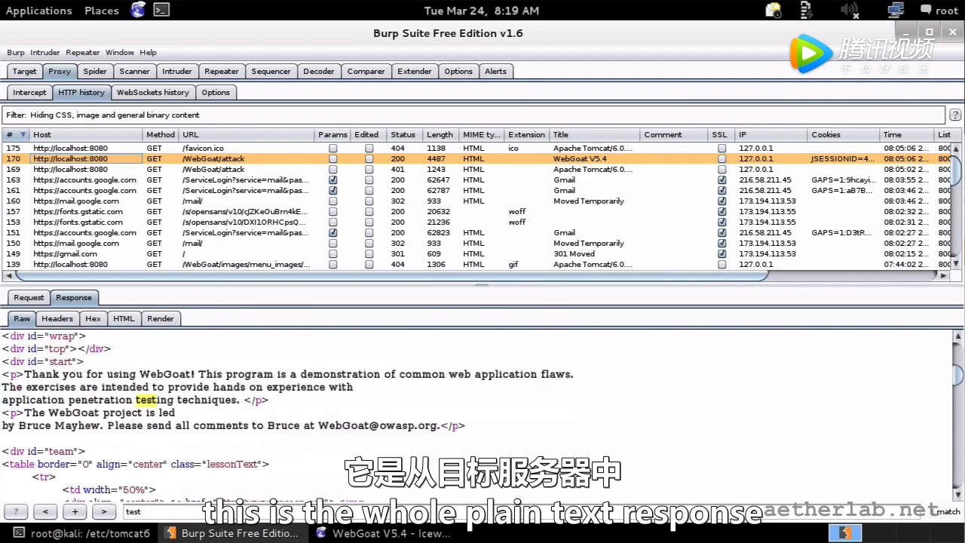
scroll("down", 3)
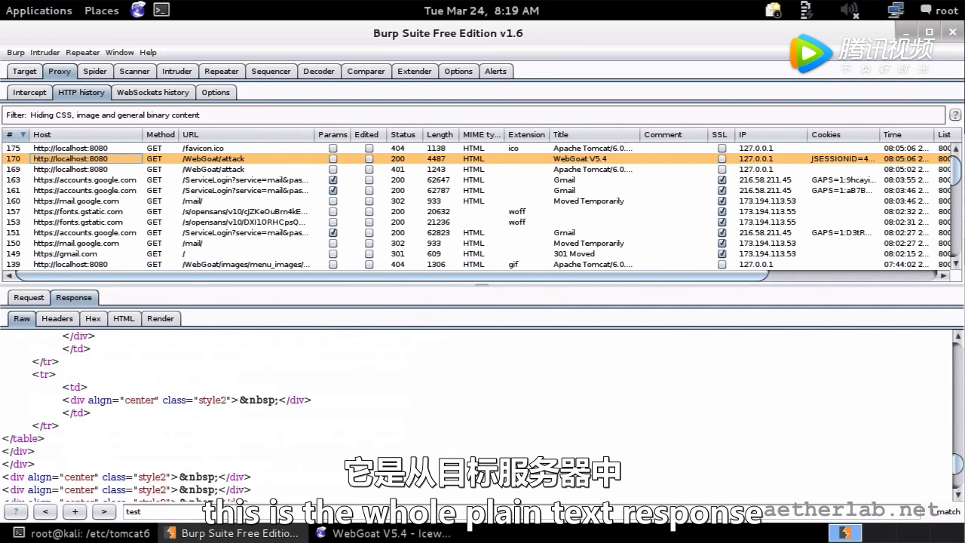
scroll("up", 3)
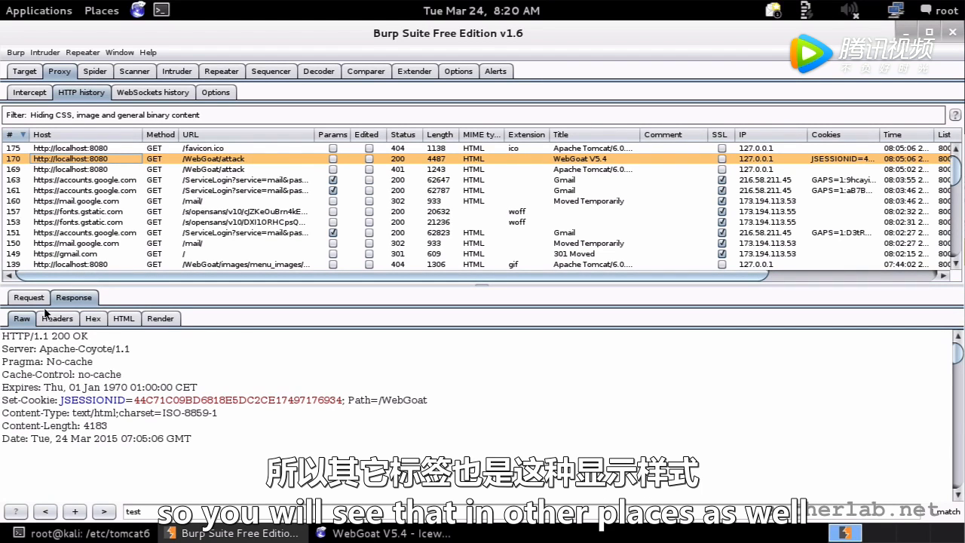
Step: Show the /WebGoat/attack request headers as a name/value table and scroll the history
left_click(29, 297)
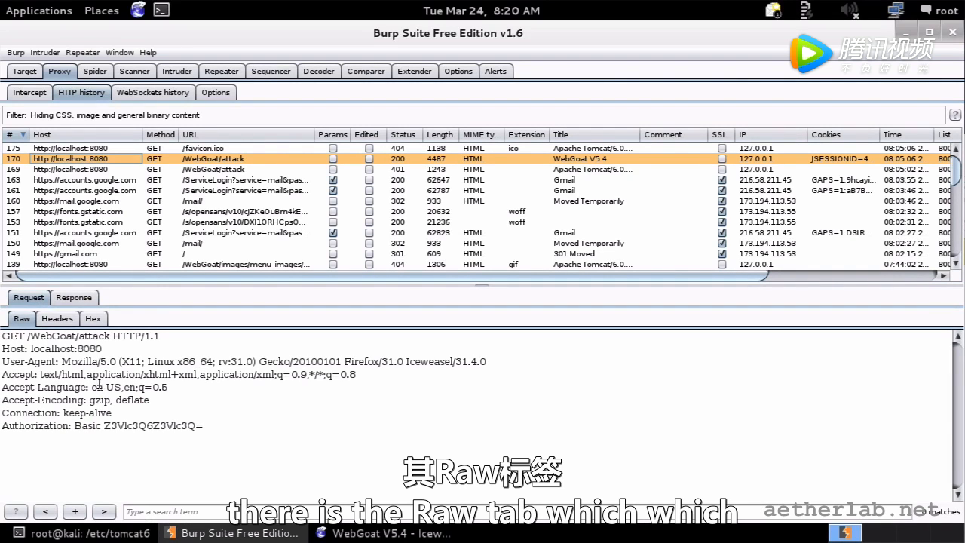
left_click(21, 318)
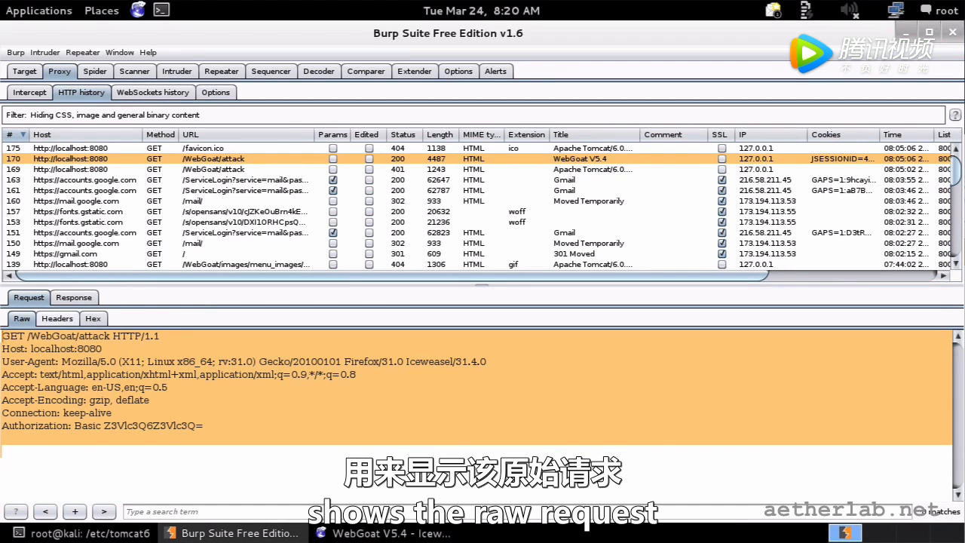
left_click(57, 318)
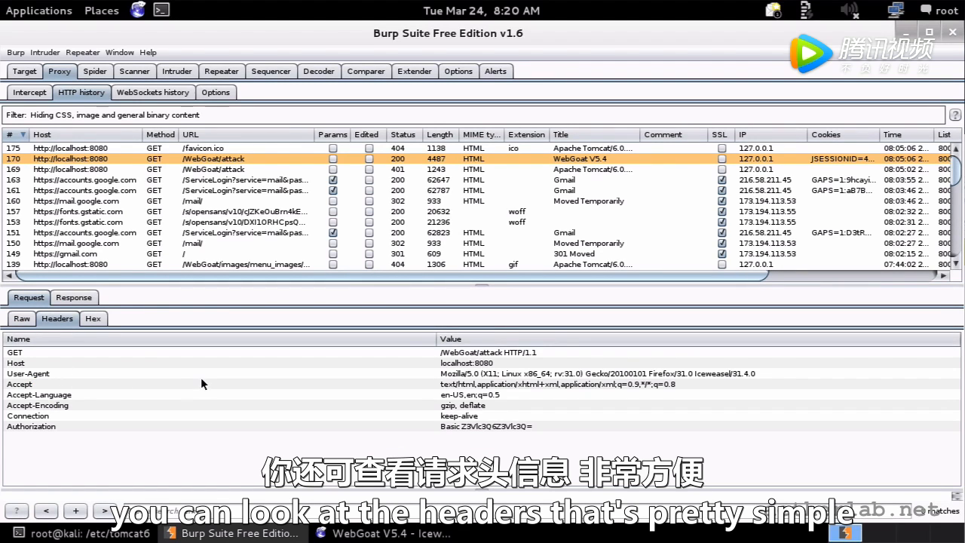
scroll("down", 3)
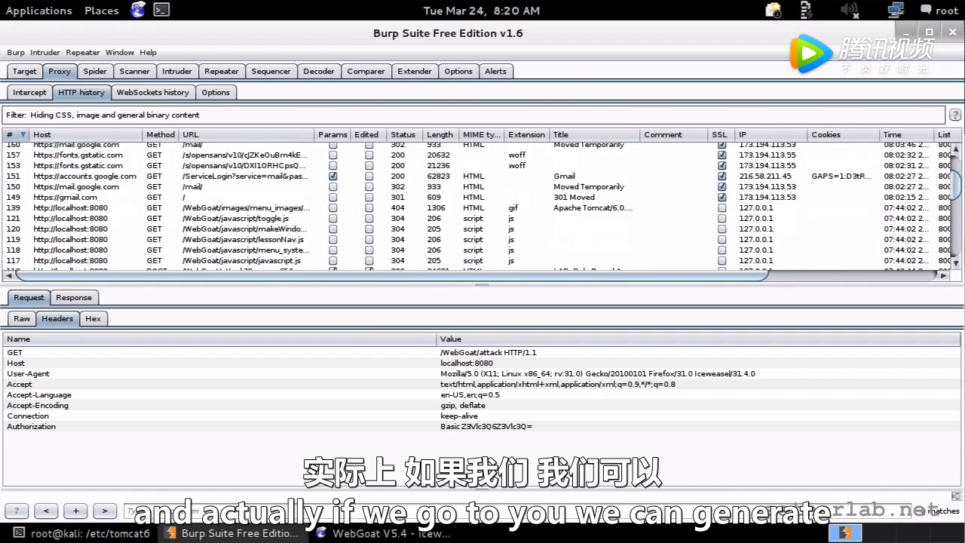
scroll("down", 3)
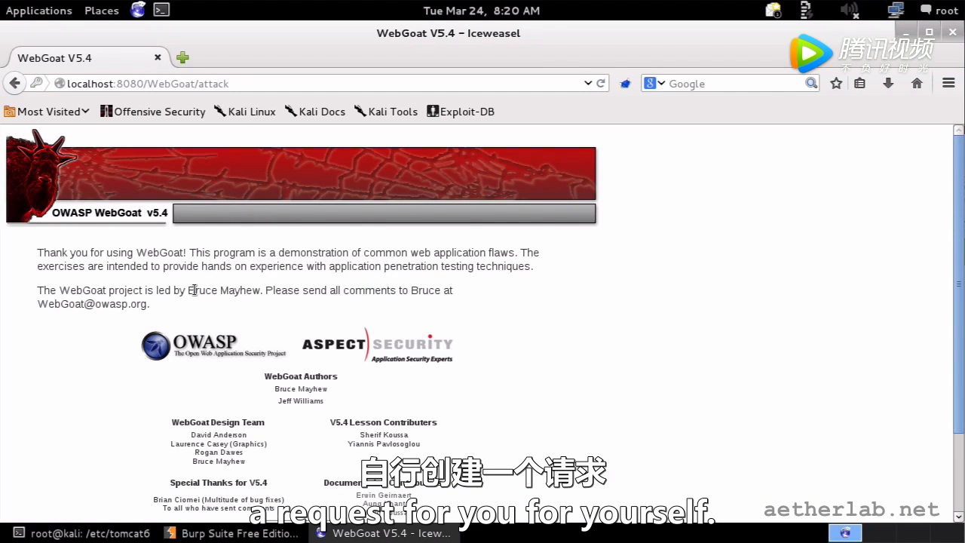
Step: Start WebGoat and open Access Control Flaws > LAB: Role Based Access Control
scroll("down", 3)
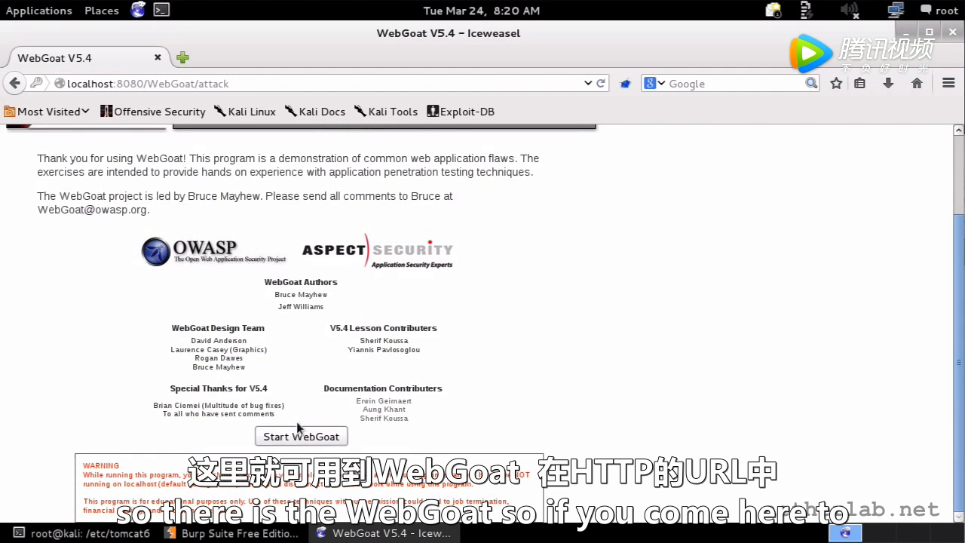
scroll("up", 3)
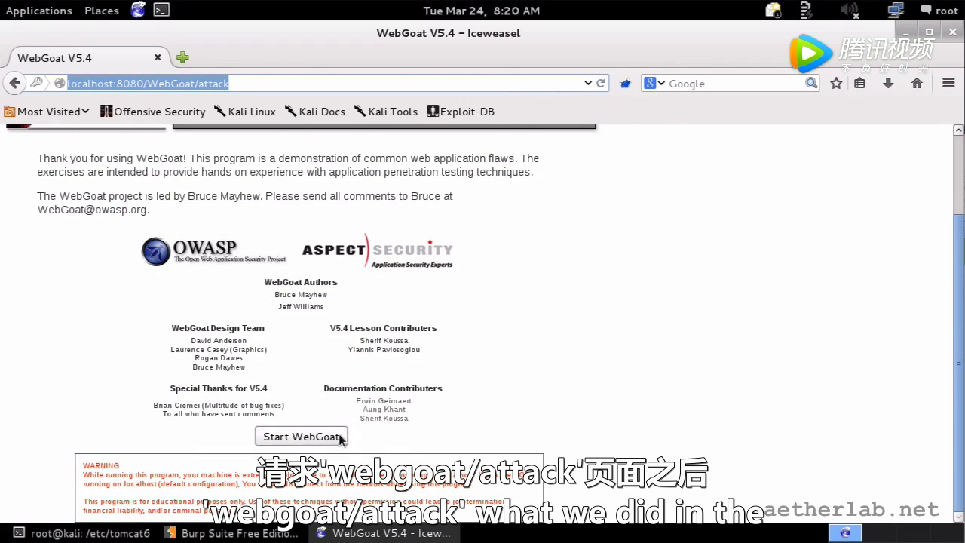
left_click(301, 435)
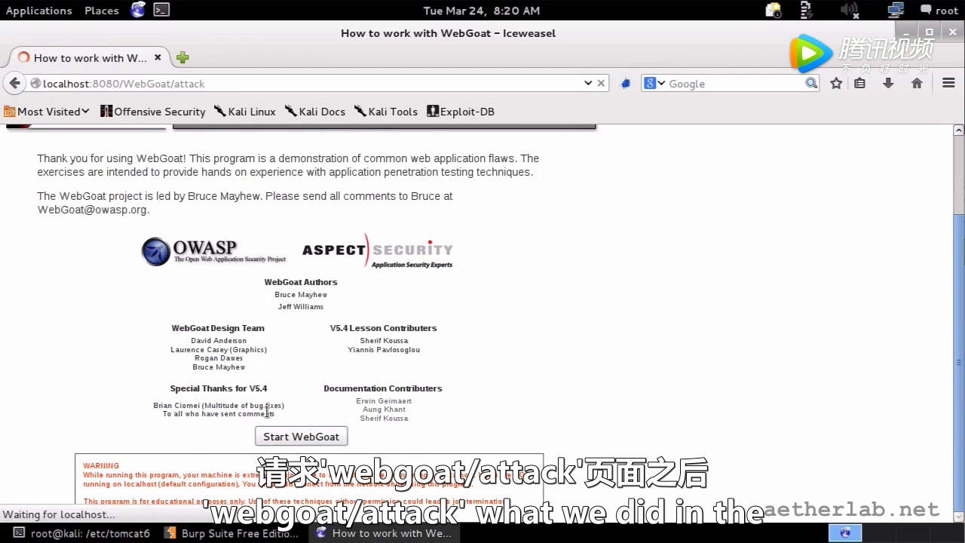
left_click(301, 436)
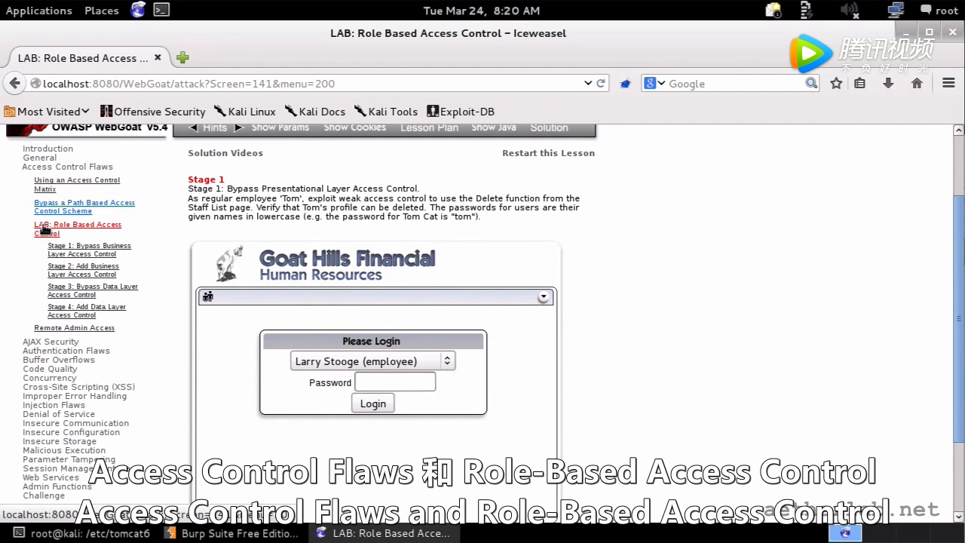
mouse_move(102, 233)
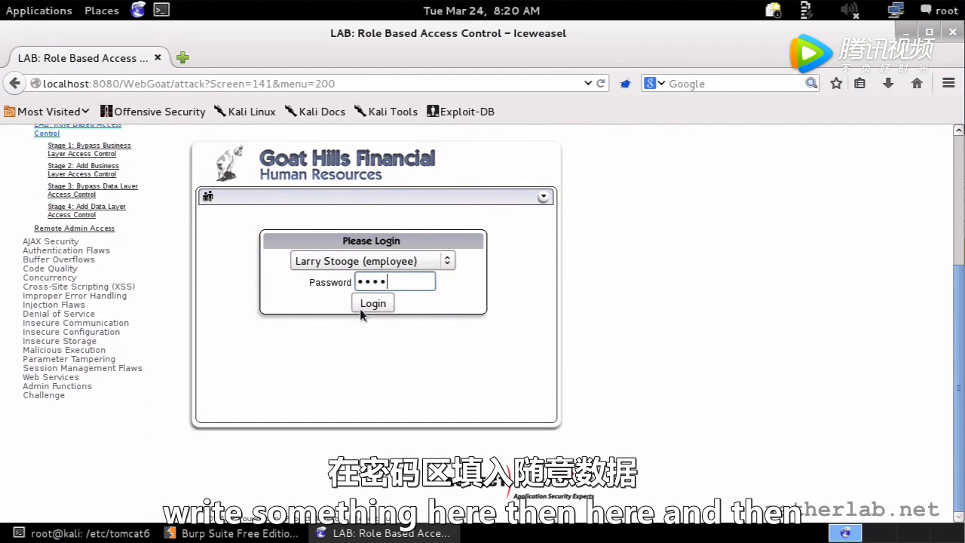
Step: Log in as Larry Stooge with a dummy password, decline remembering it, return to Burp
left_click(373, 302)
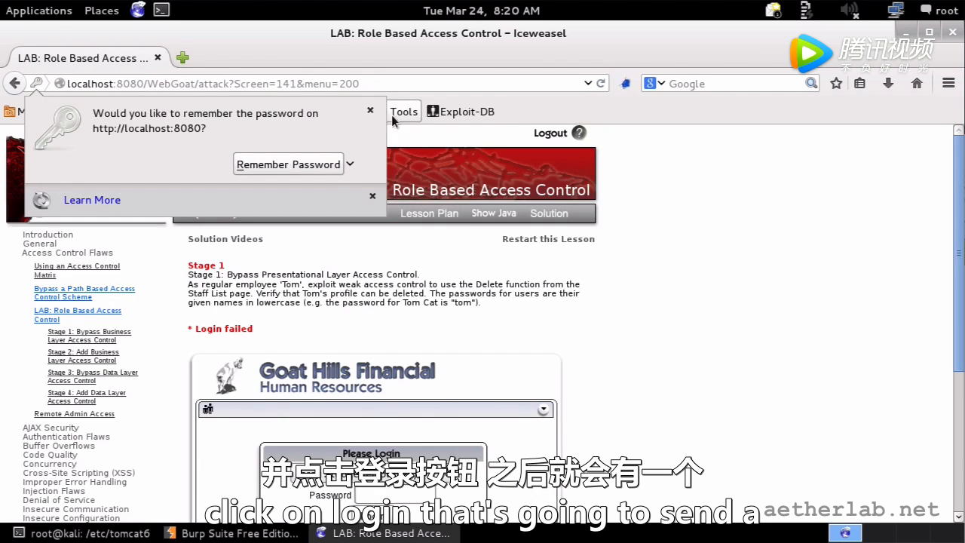
left_click(370, 111)
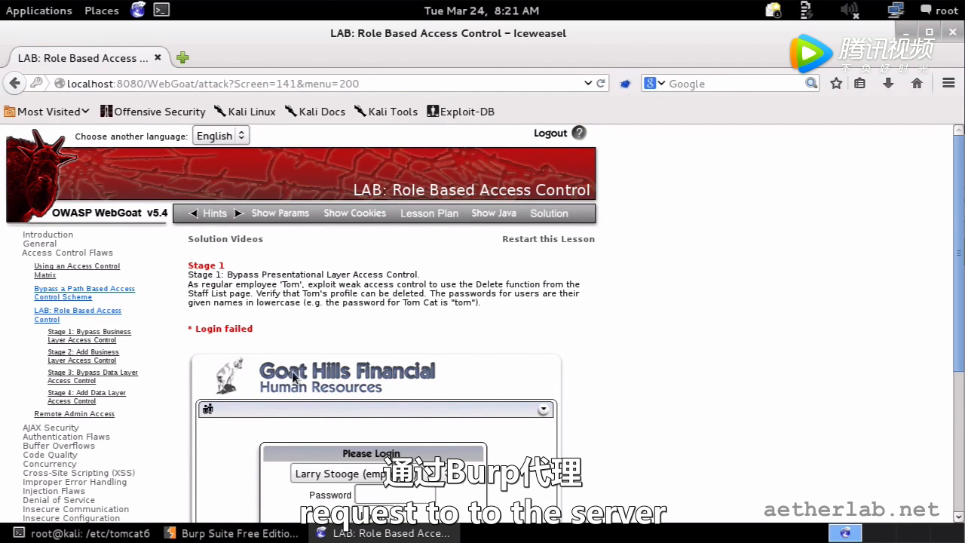
left_click(239, 532)
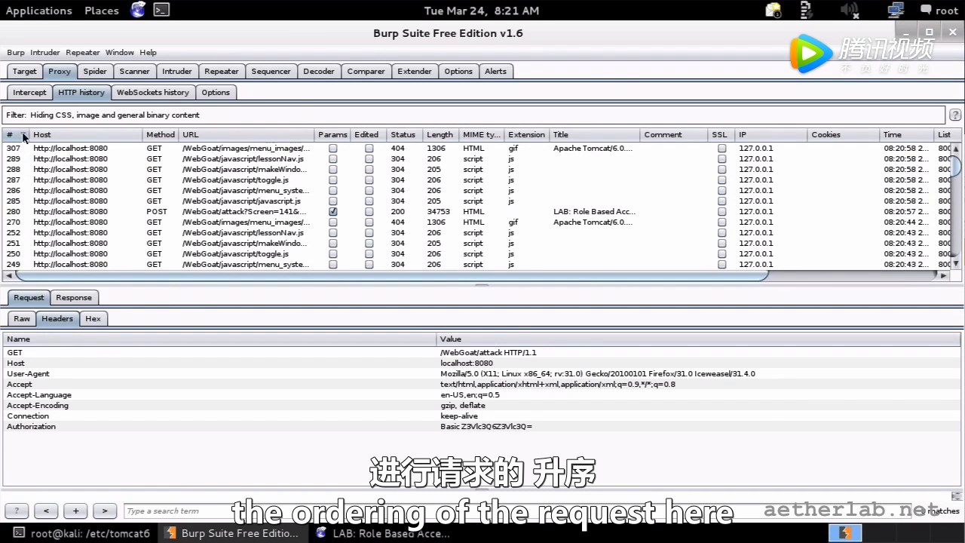
left_click(10, 135)
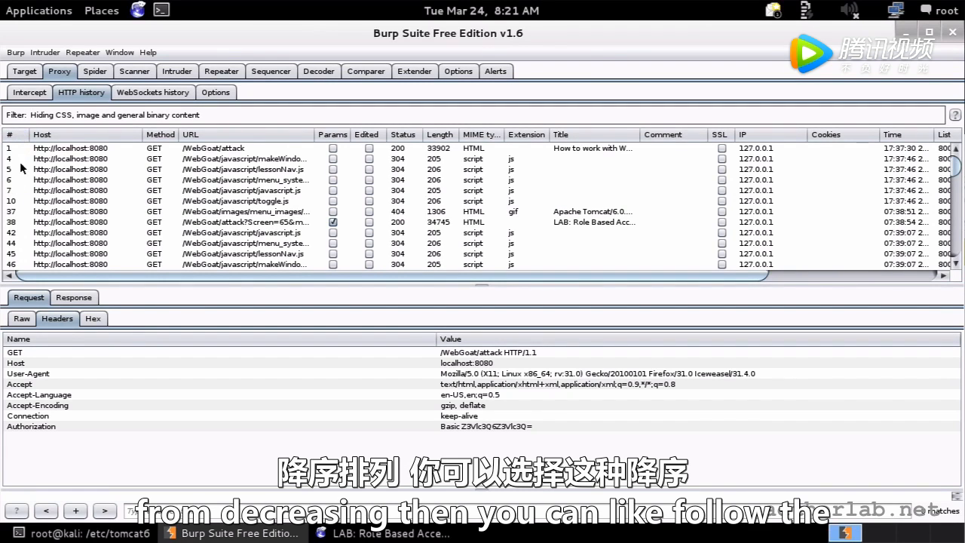
left_click(10, 134)
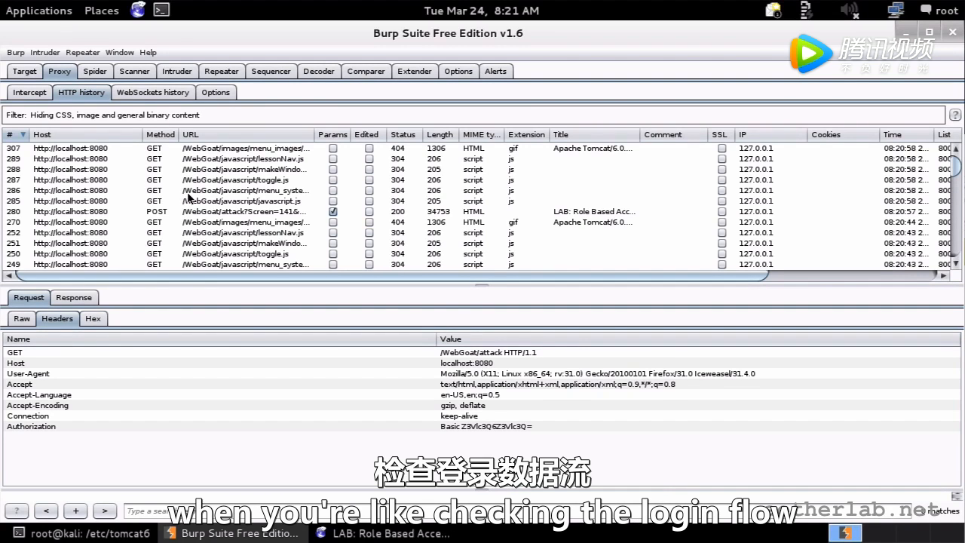
mouse_move(218, 218)
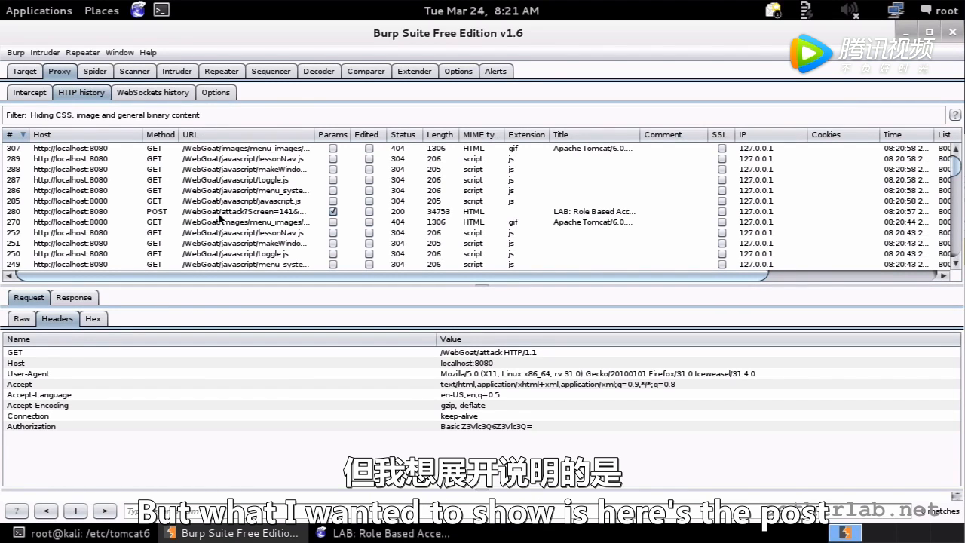
Step: Select the POST /WebGoat/attack login request and compare its Raw and Params views, ending on Params
left_click(241, 211)
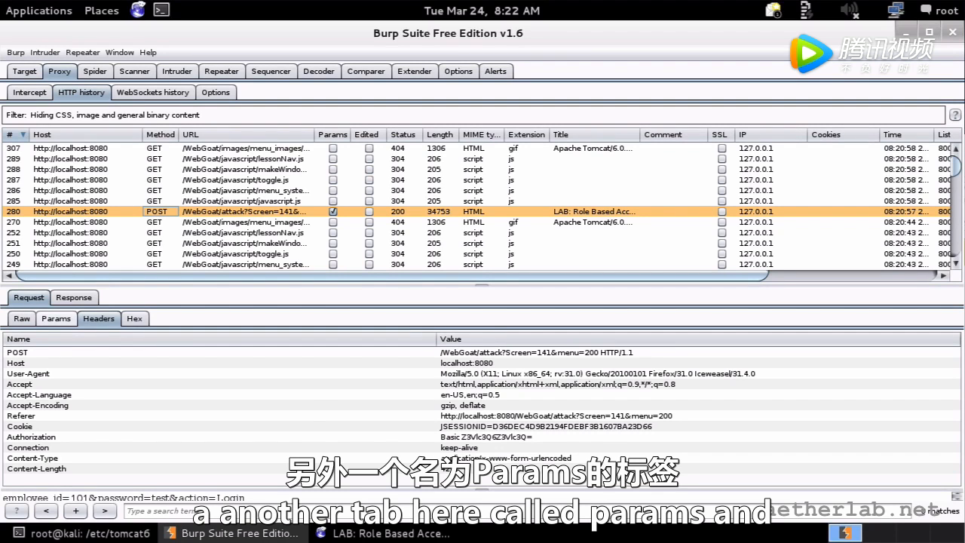
left_click(56, 318)
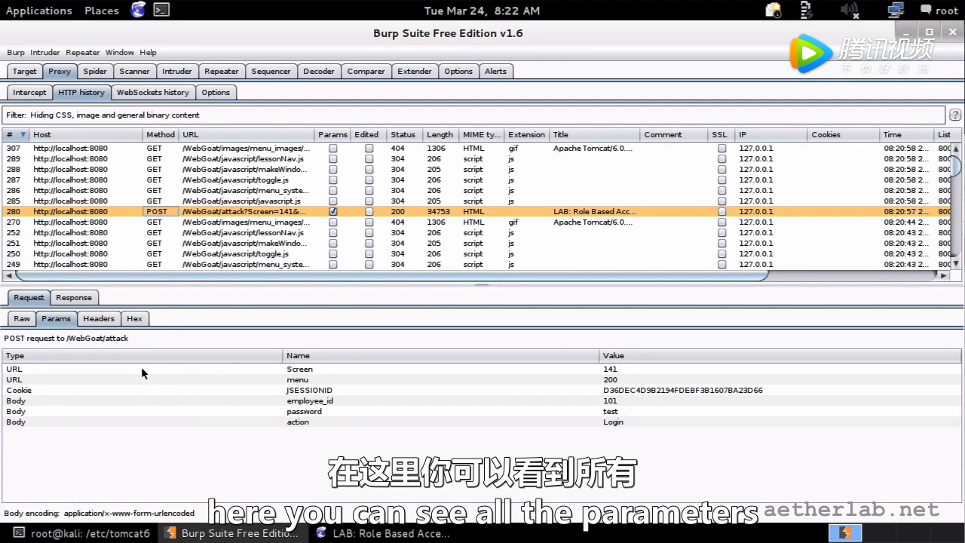
mouse_move(328, 414)
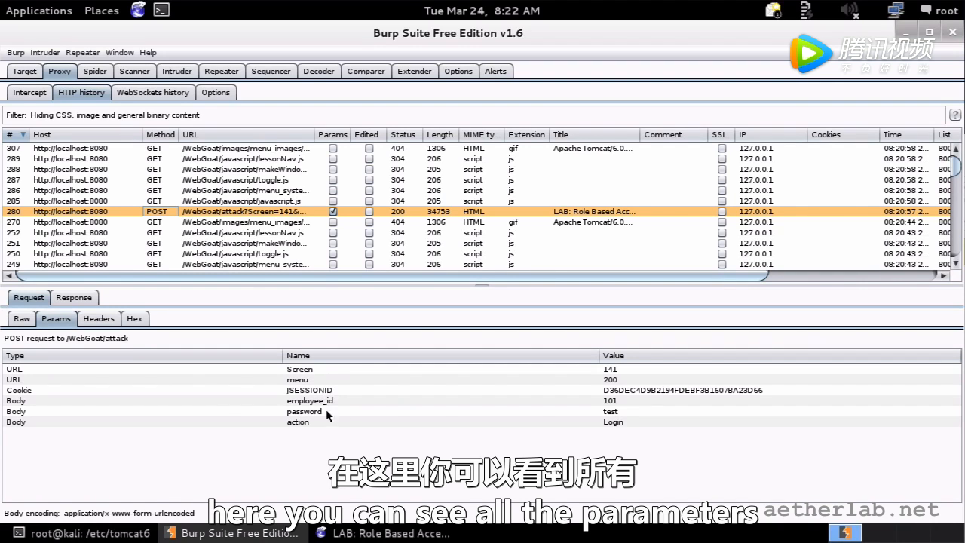
mouse_move(375, 443)
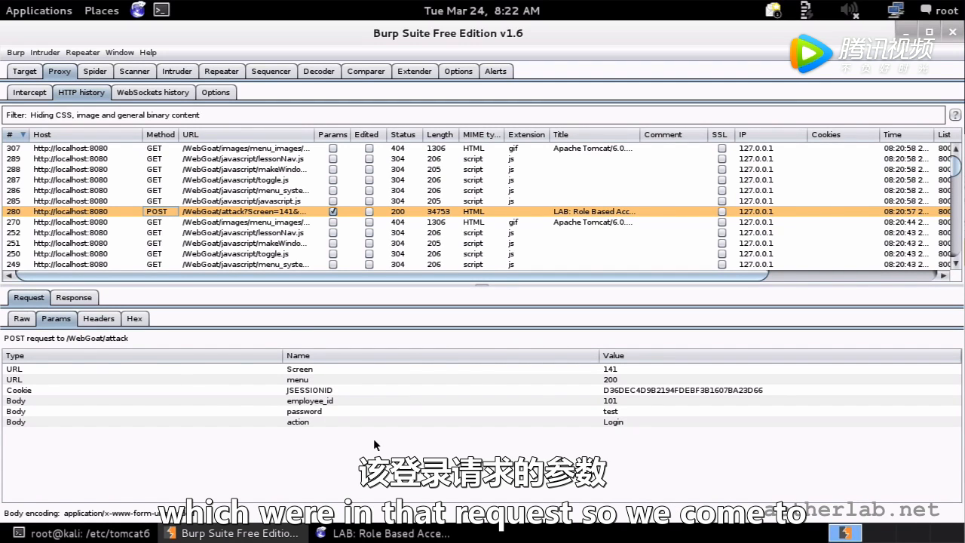
left_click(21, 318)
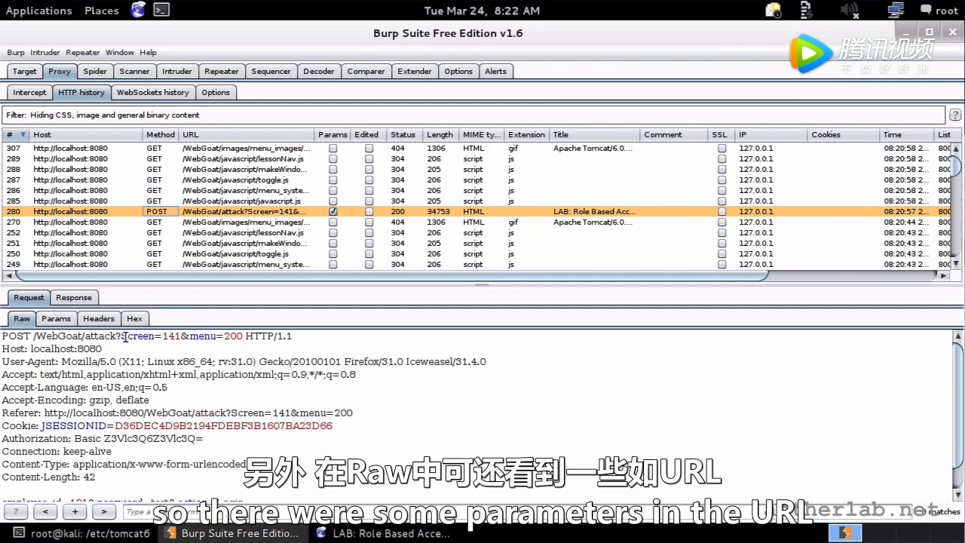
scroll("down", 3)
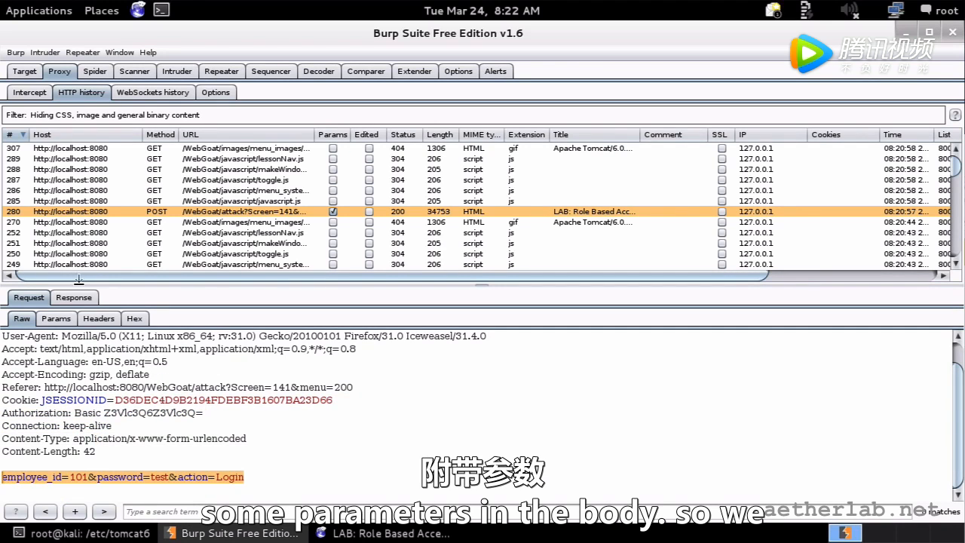
left_click(55, 318)
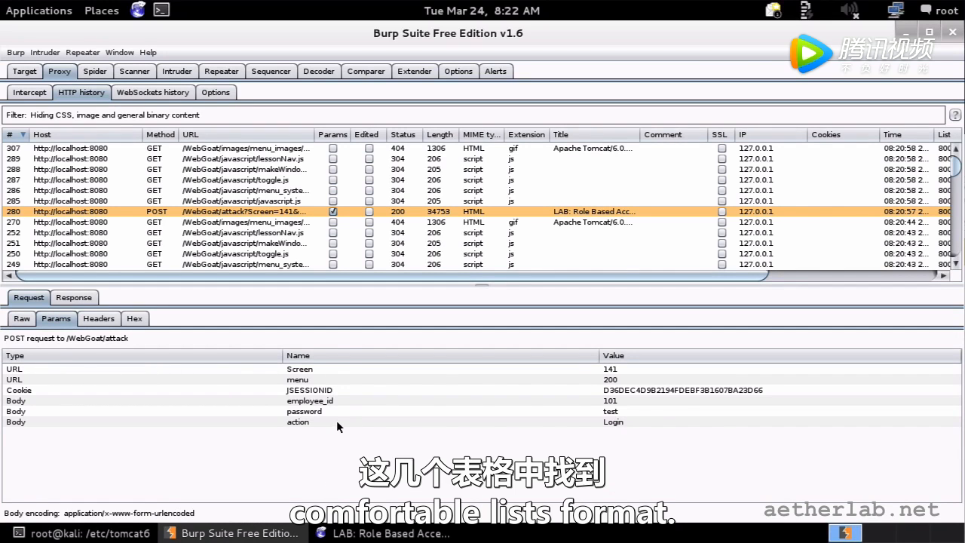
mouse_move(258, 476)
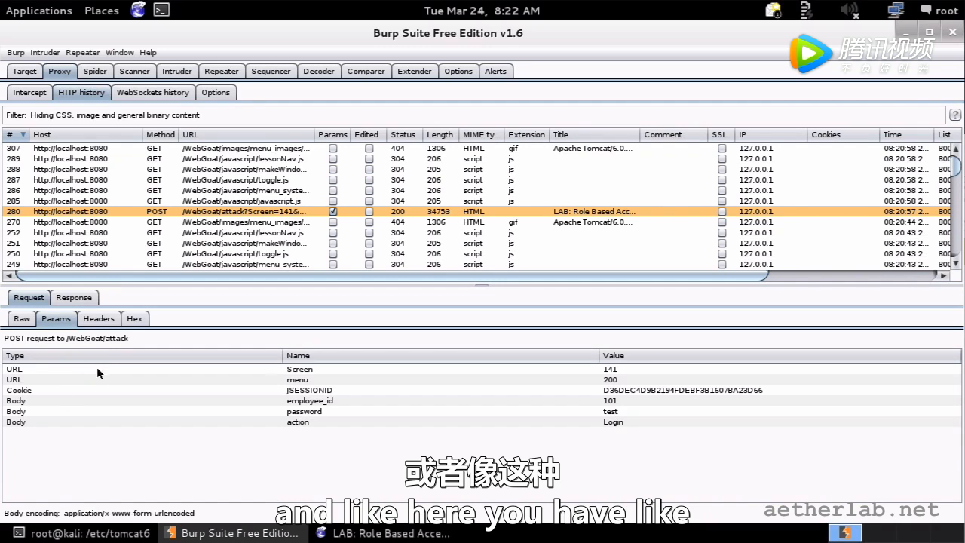
left_click(21, 318)
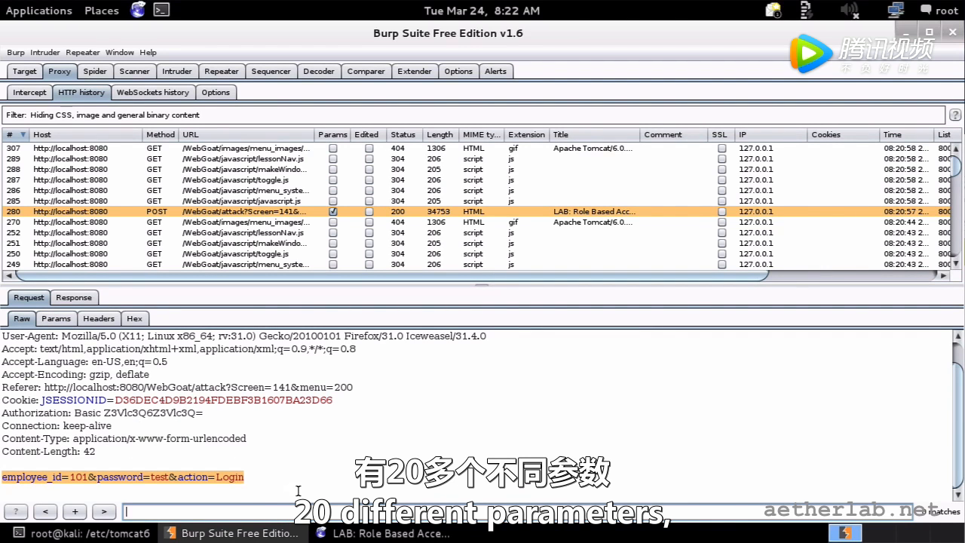
mouse_move(273, 486)
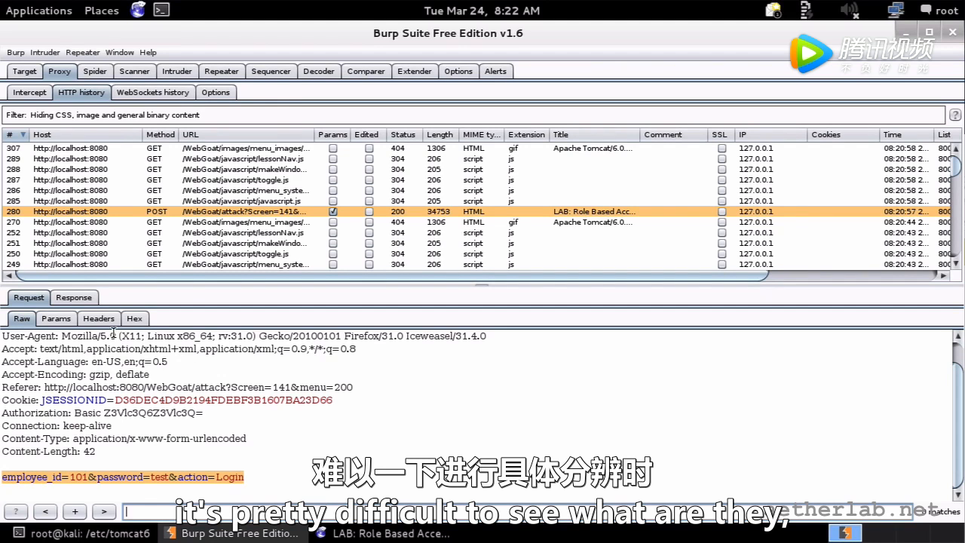
left_click(56, 318)
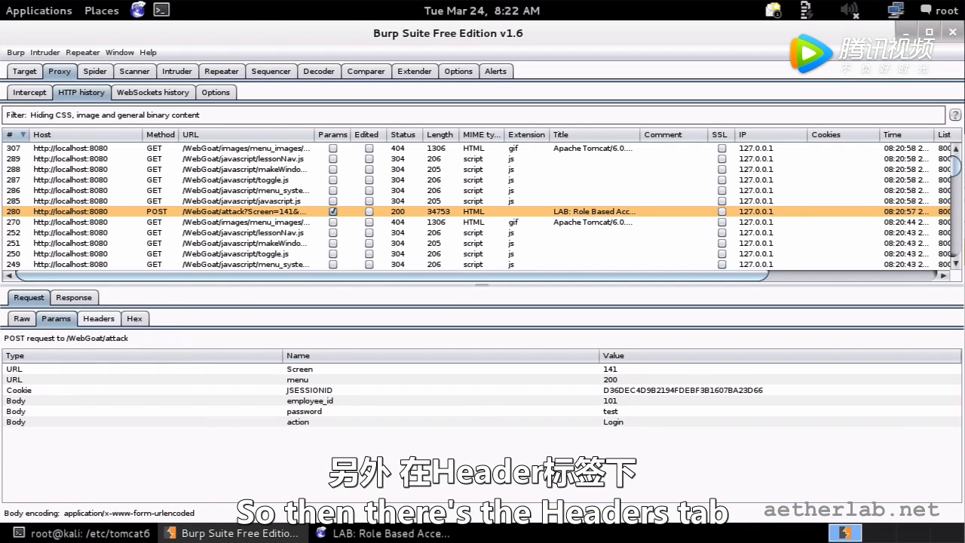
Step: Inspect the login request's Headers and Hex views, then its raw HTTP 200 response
left_click(98, 318)
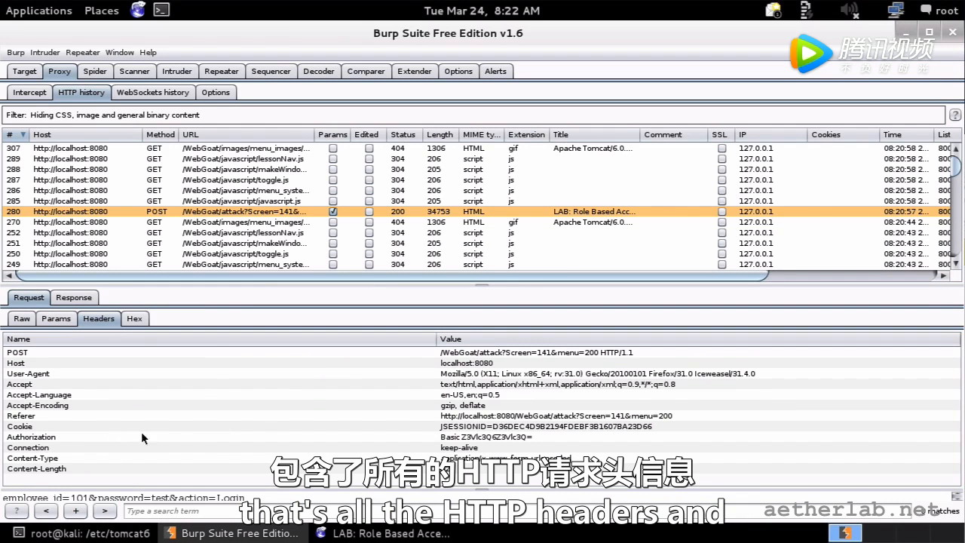
left_click(134, 318)
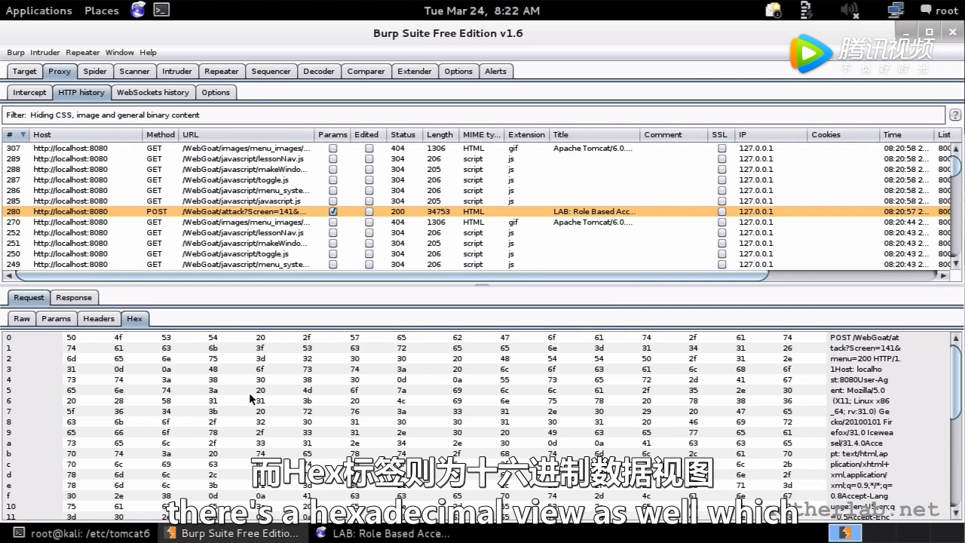
mouse_move(134, 397)
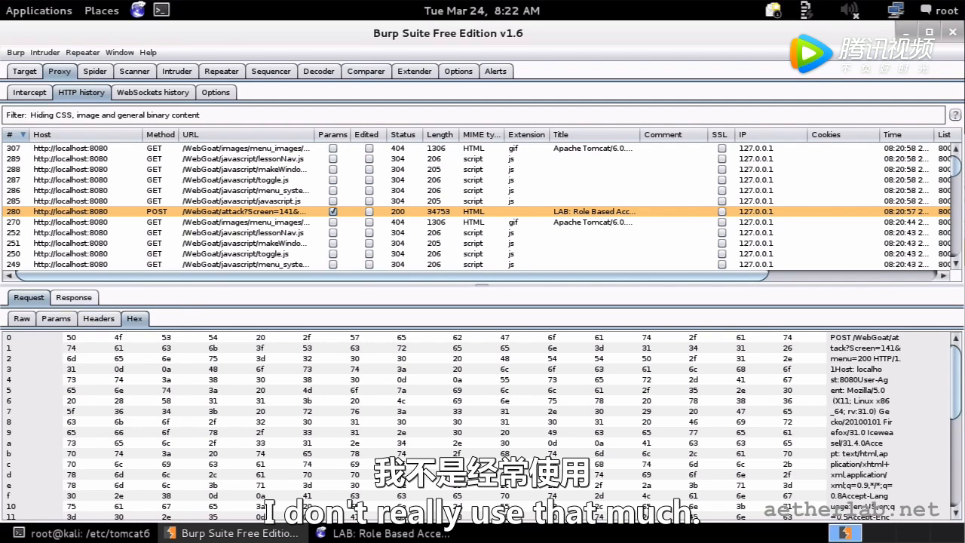
left_click(73, 297)
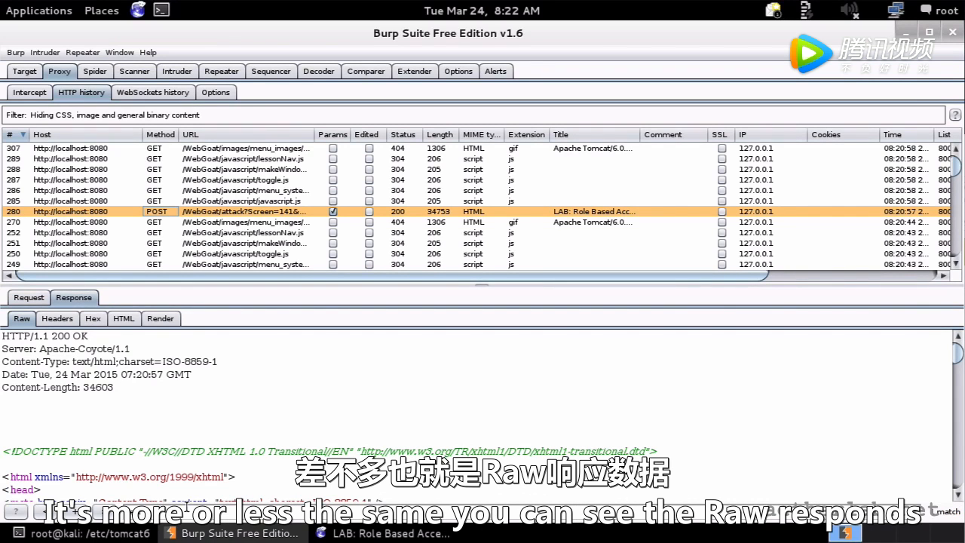
Step: Step the response through its Headers and Hex views to the scrolled HTML source
left_click(57, 318)
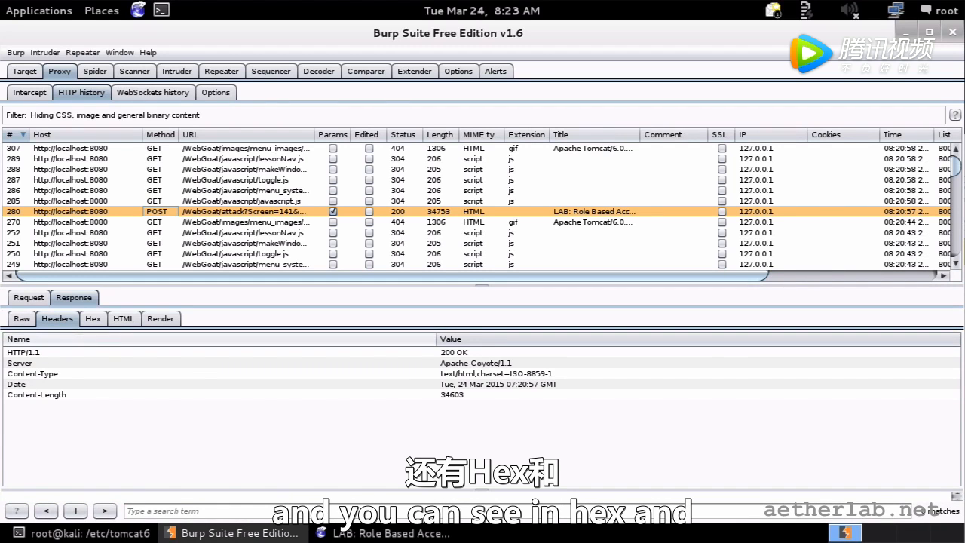
left_click(92, 318)
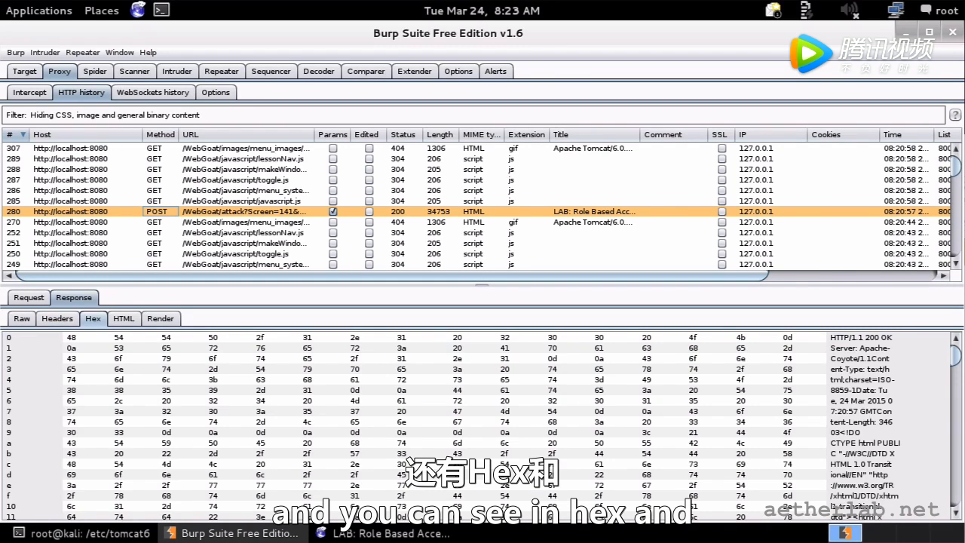
left_click(124, 318)
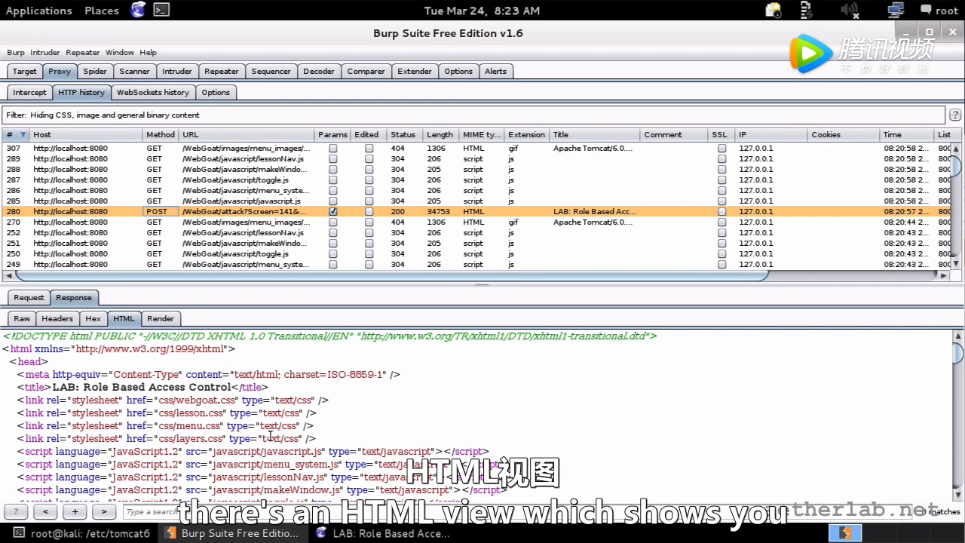
scroll("down", 3)
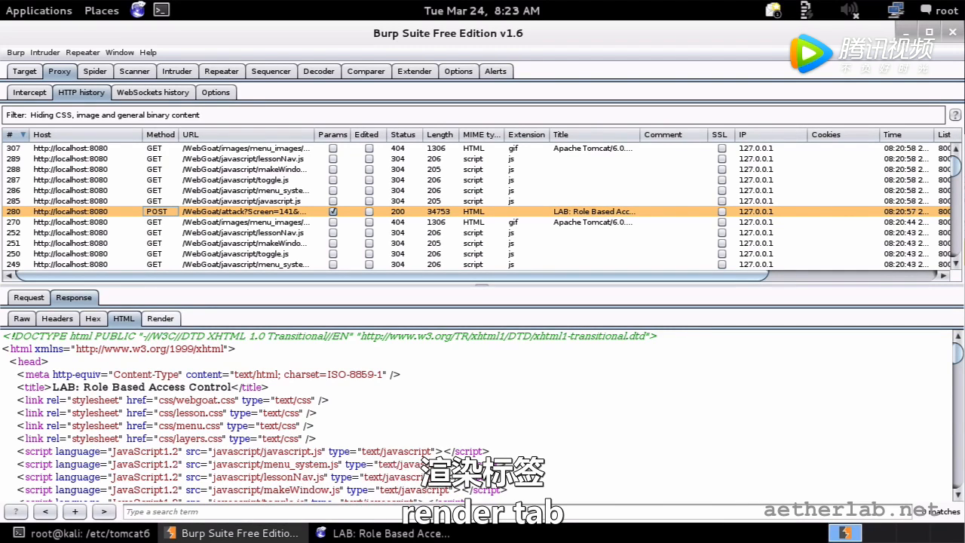
Step: Render the login response as a page, compare with Raw, then return to Render
left_click(160, 318)
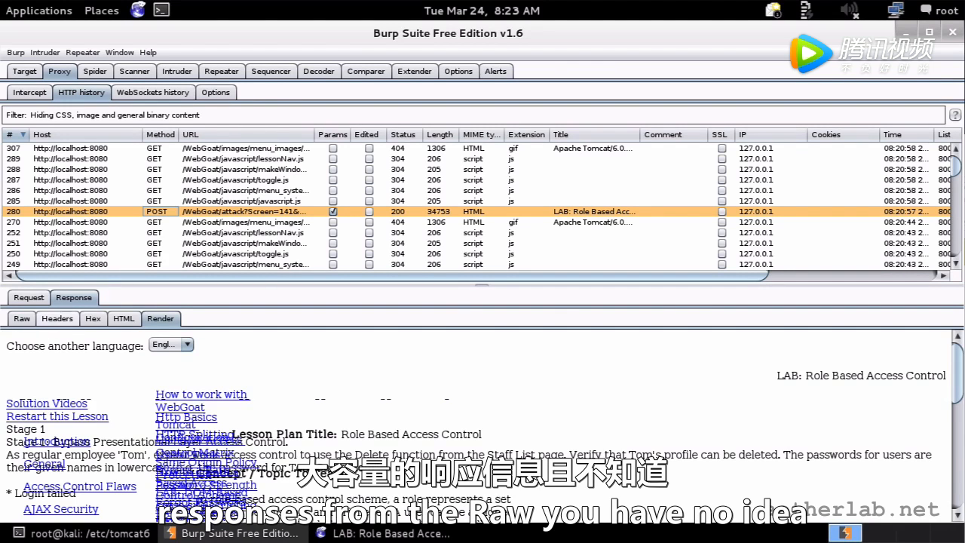
left_click(22, 318)
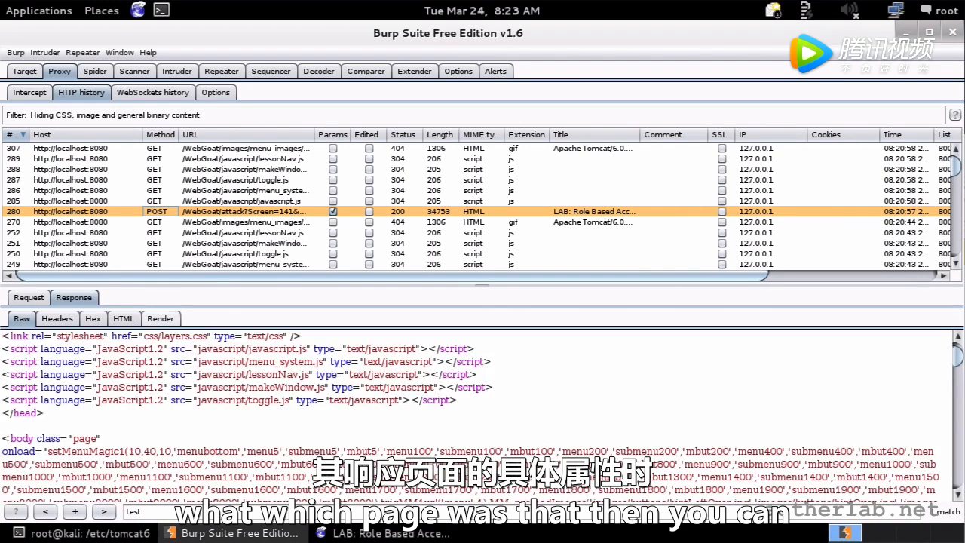
left_click(160, 318)
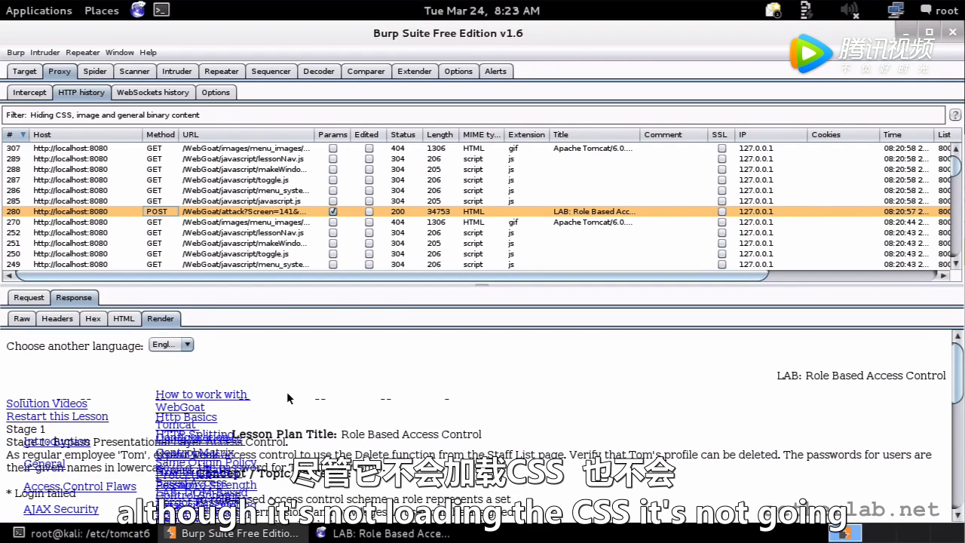